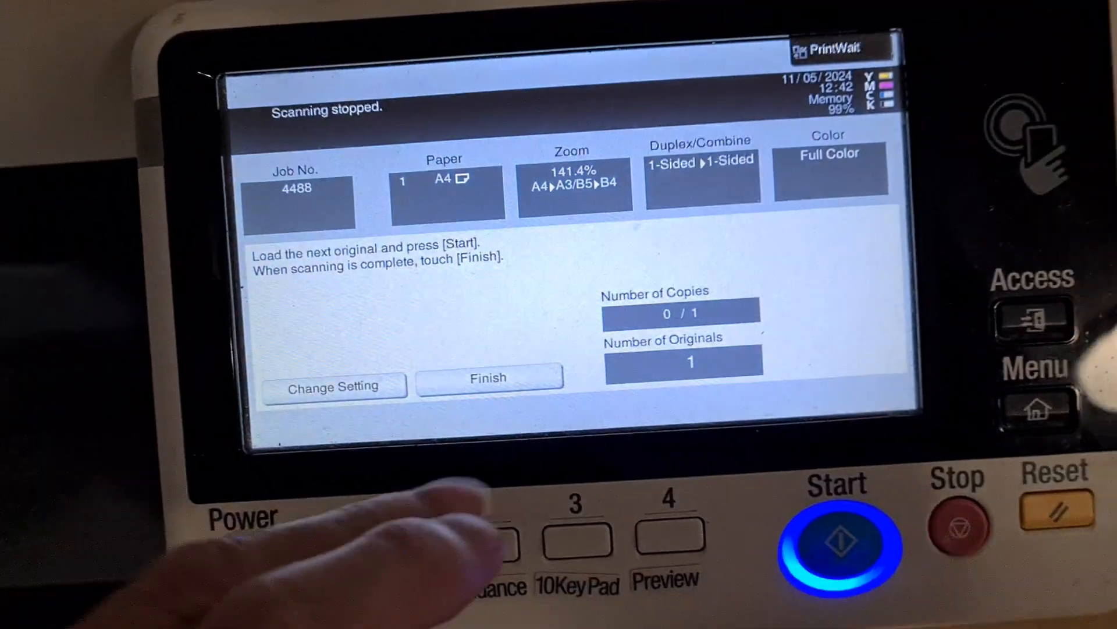
# Finish the scanning job, then change the copy zoom ratio from 141.4% to 200.0%
pyautogui.click(487, 386)
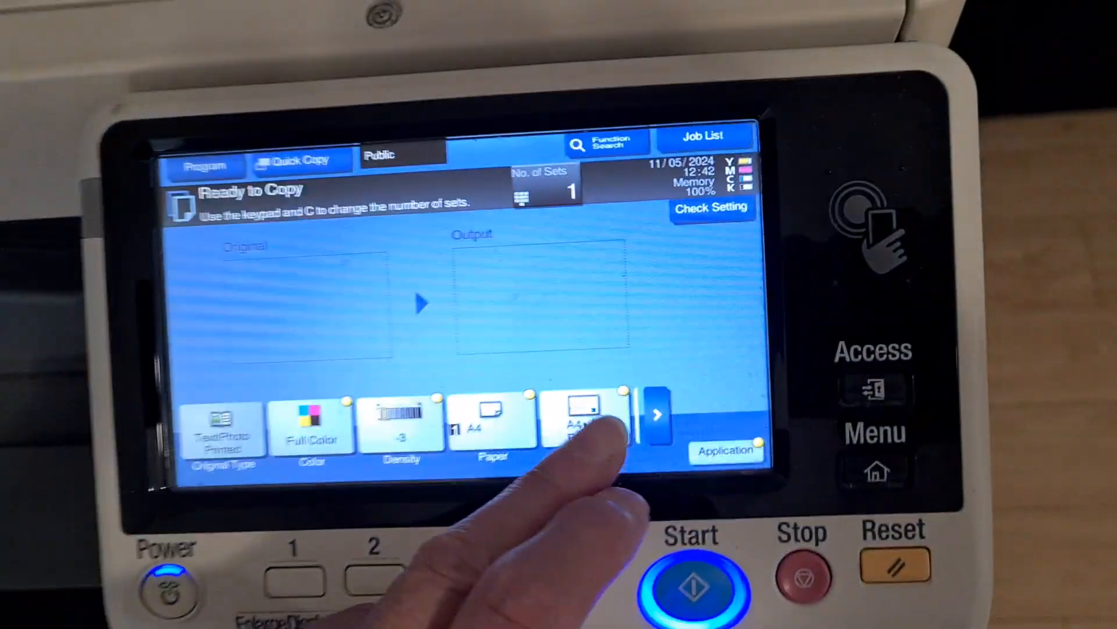
pyautogui.click(582, 423)
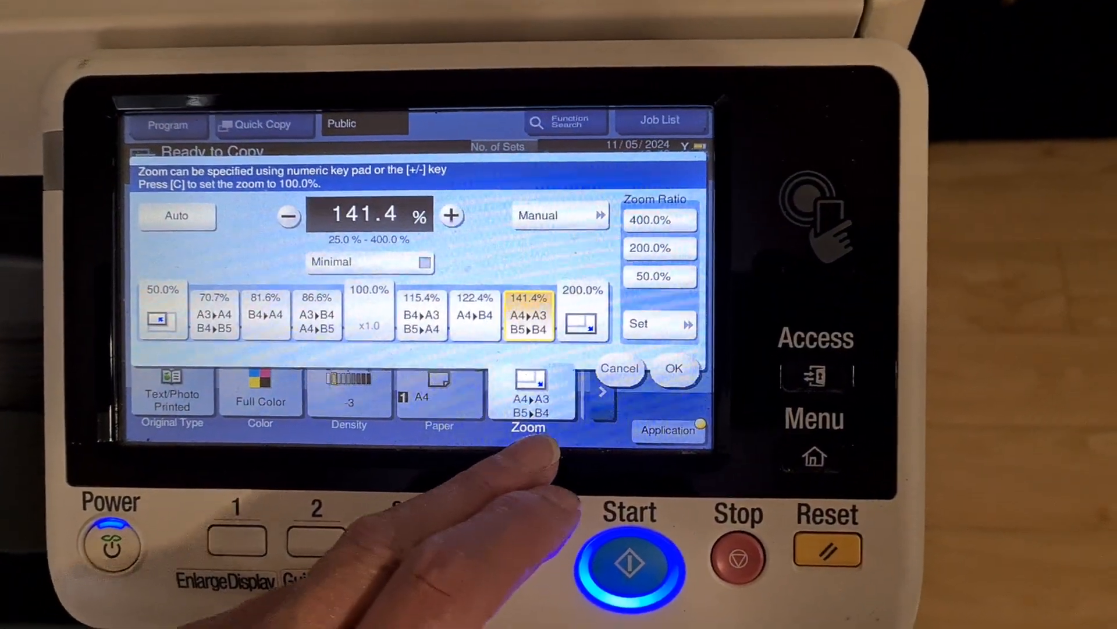
pyautogui.click(674, 369)
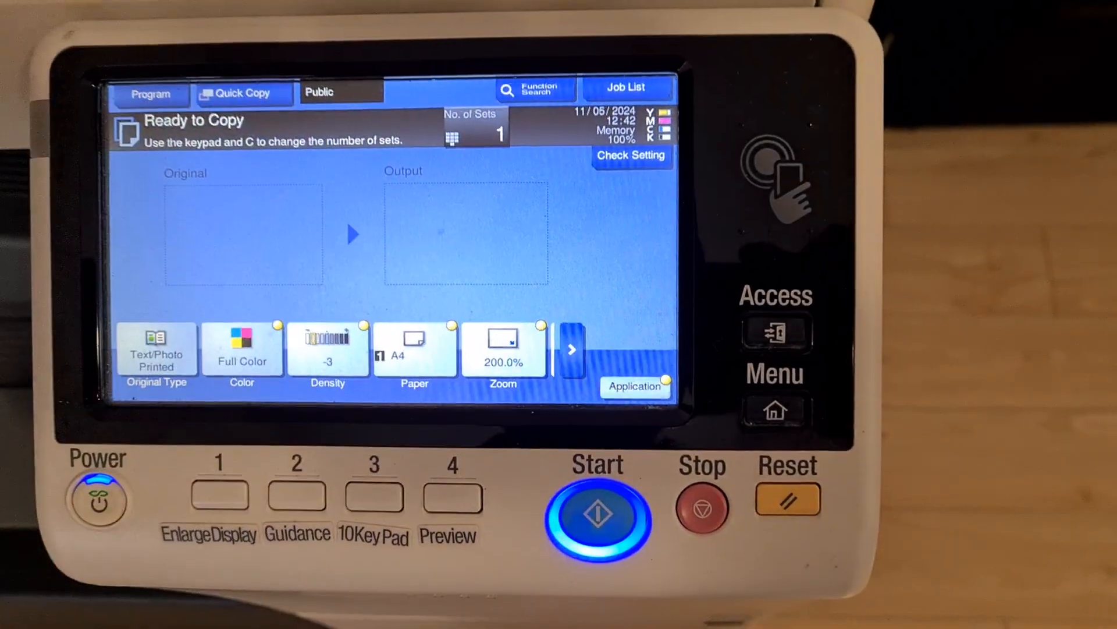